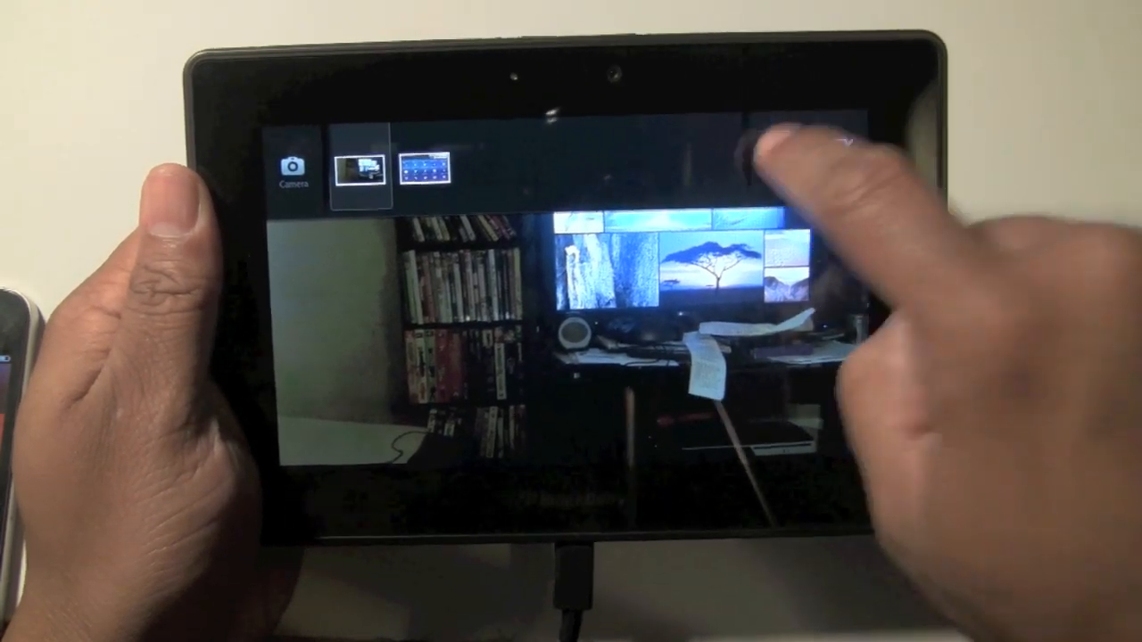
# View a saved picture, then return to the home screen with the Camera app card in focus.
pyautogui.click(777, 152)
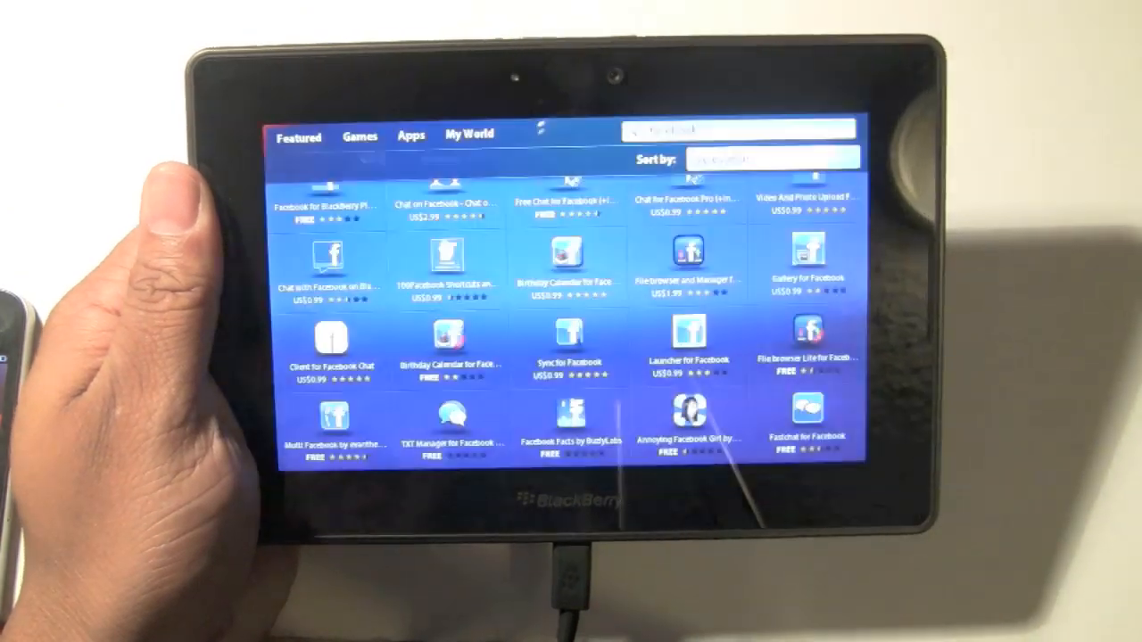
pyautogui.write('facebook')
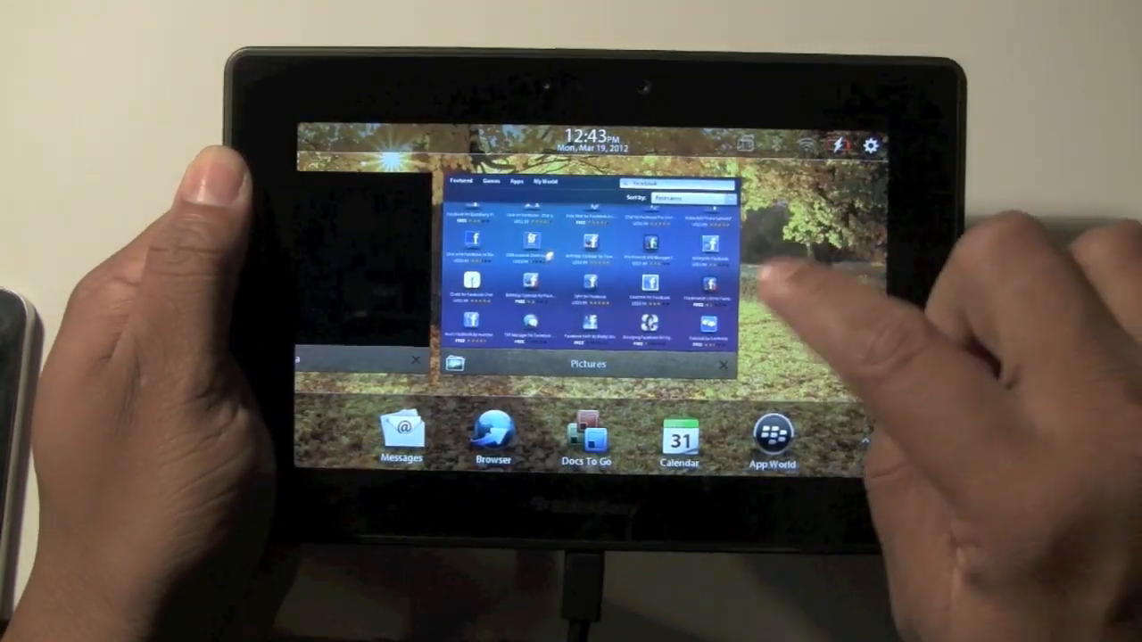
pyautogui.click(724, 366)
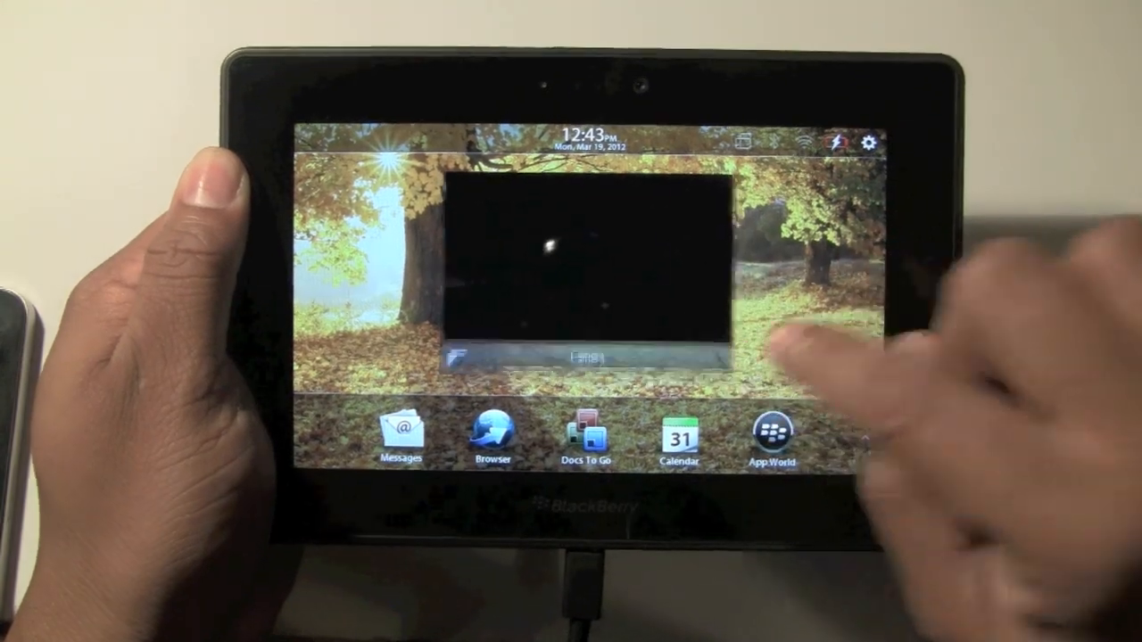